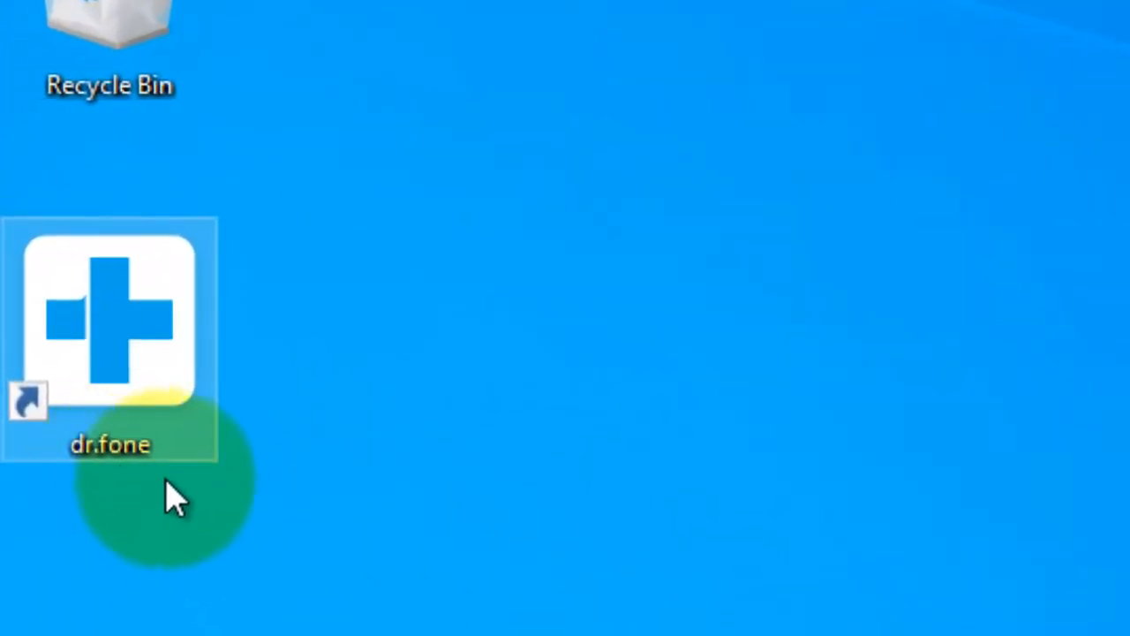
Step: Launch dr.fone from the desktop and enter its WhatsApp Transfer module
double_click(109, 332)
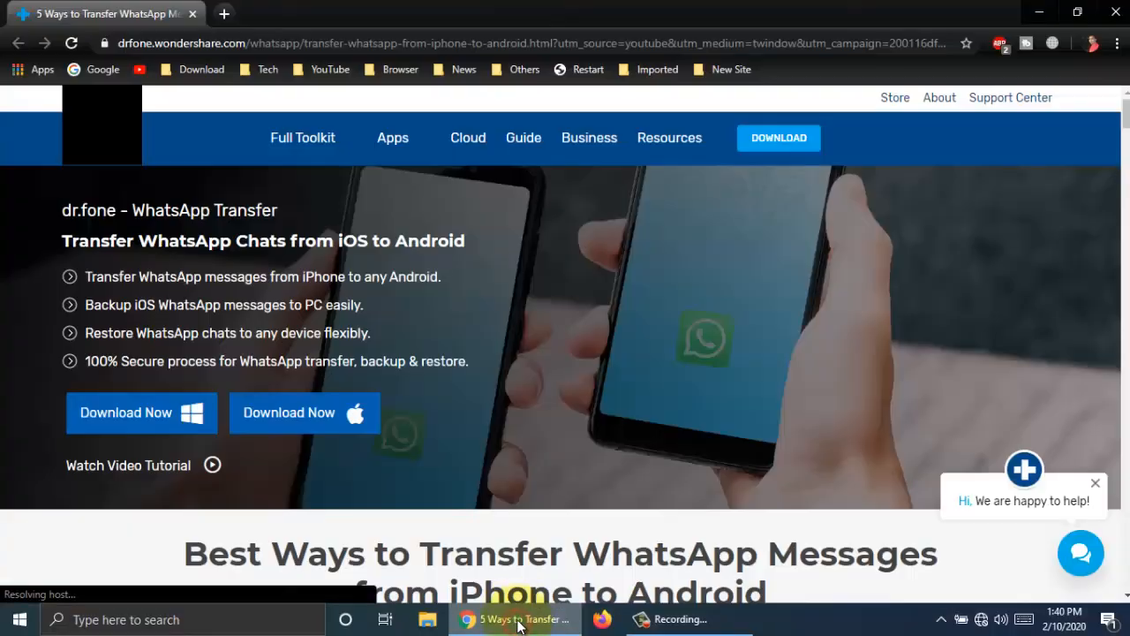
mouse_move(1014, 189)
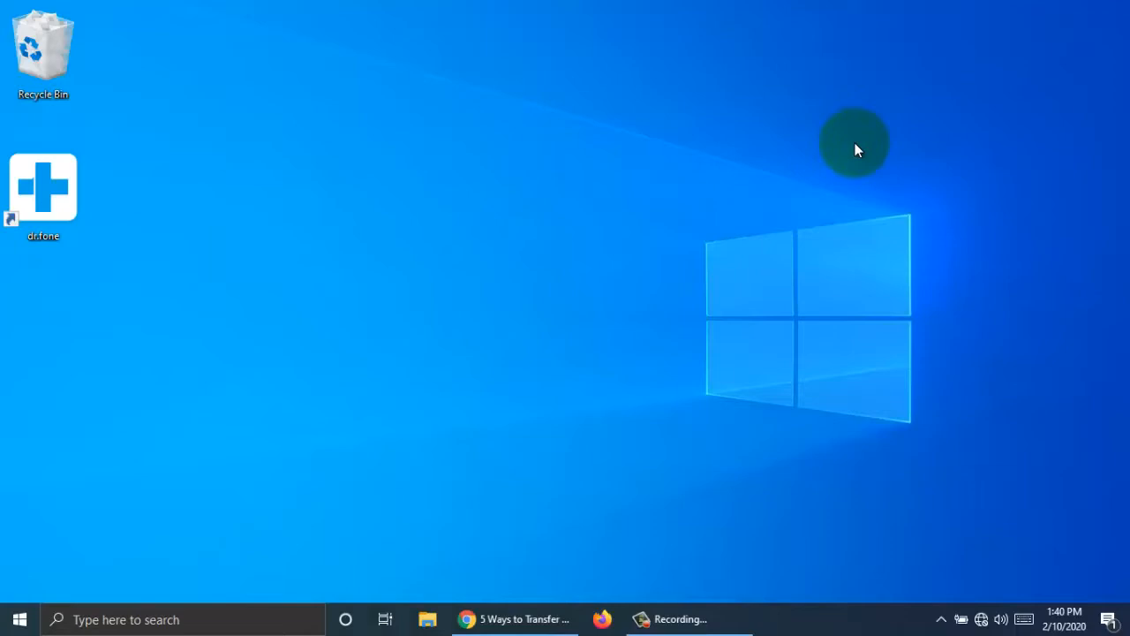
double_click(42, 186)
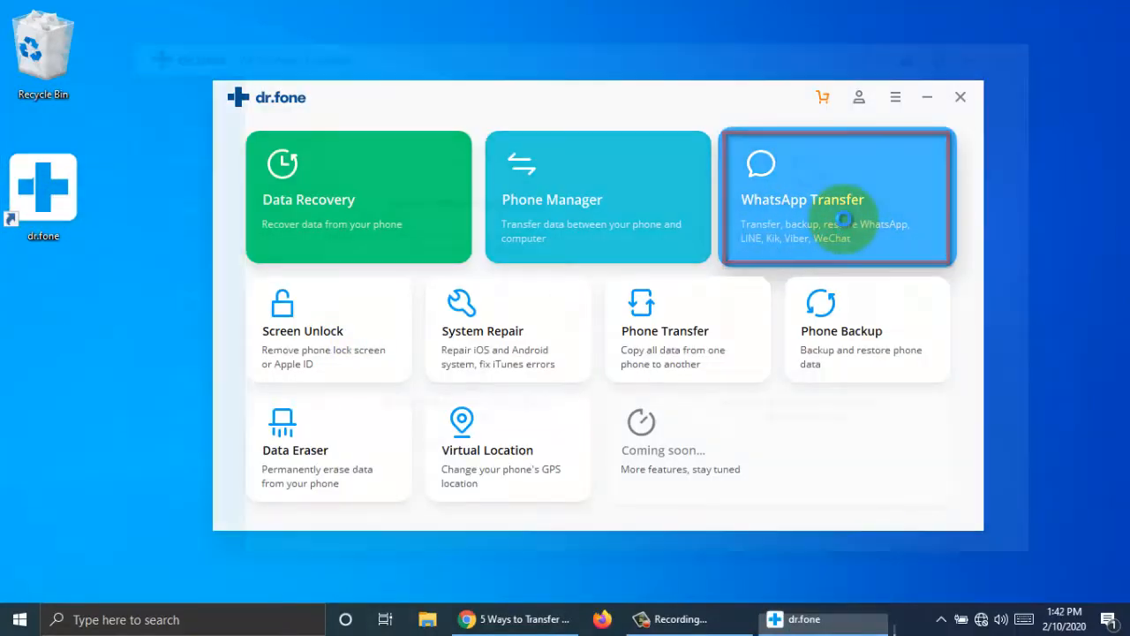
left_click(835, 198)
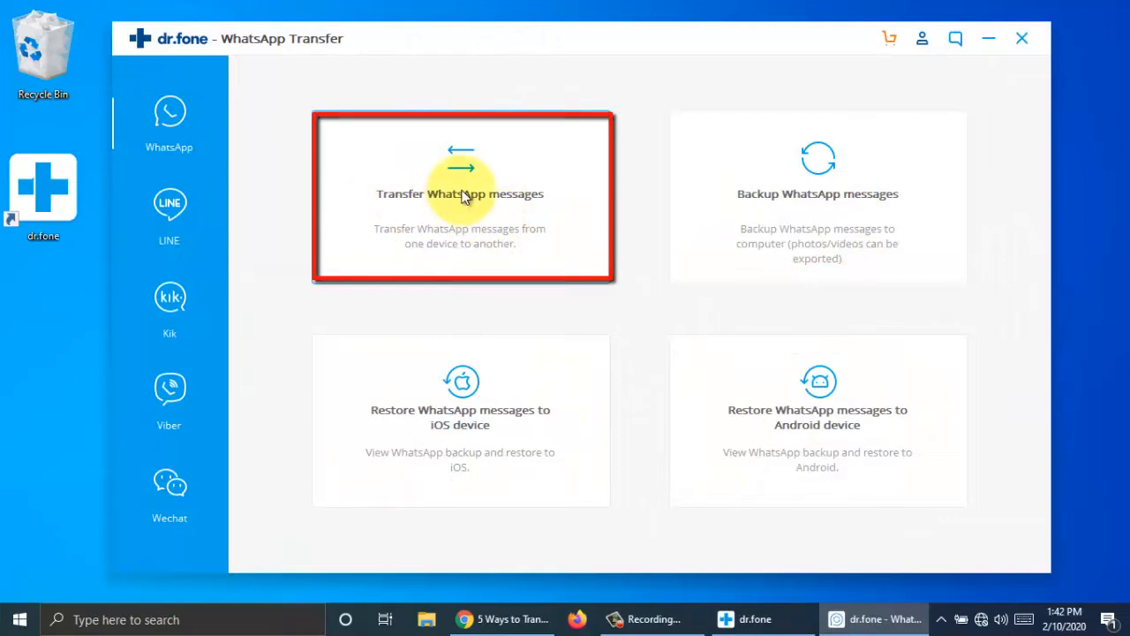
Step: Choose Transfer WhatsApp messages with iPhone XR as source and Android as destination, then start the transfer
left_click(459, 193)
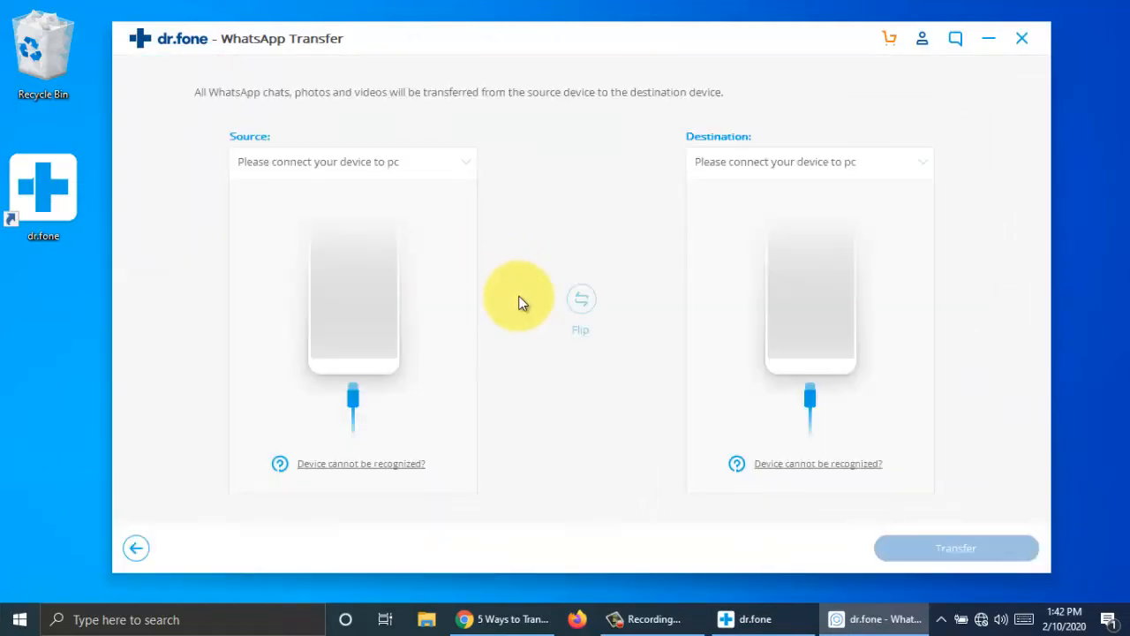
mouse_move(972, 327)
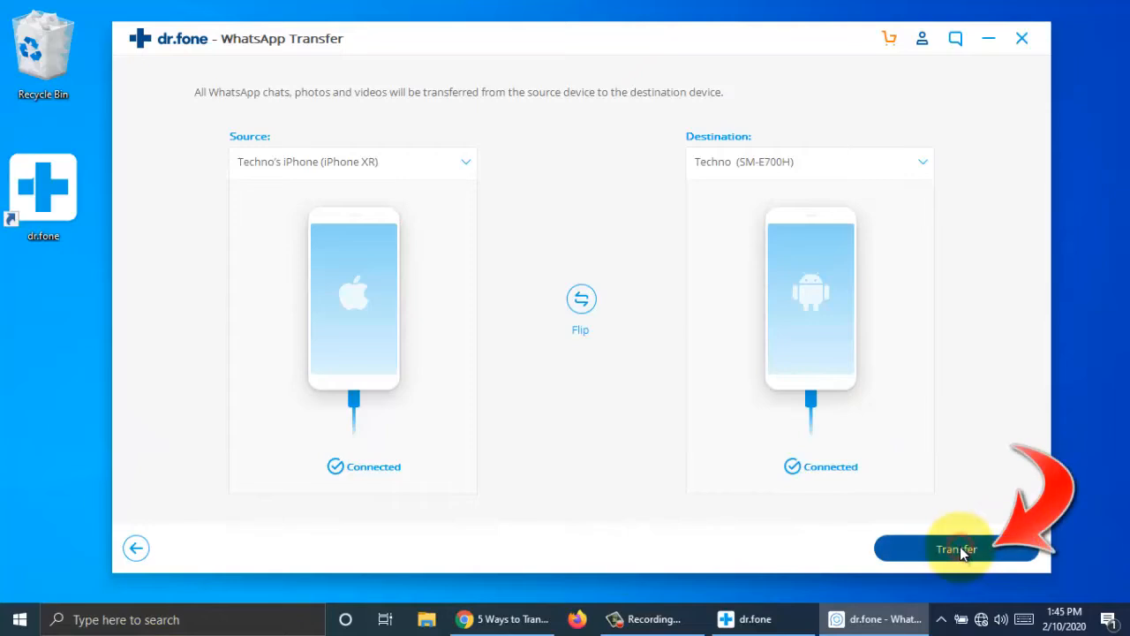
left_click(956, 548)
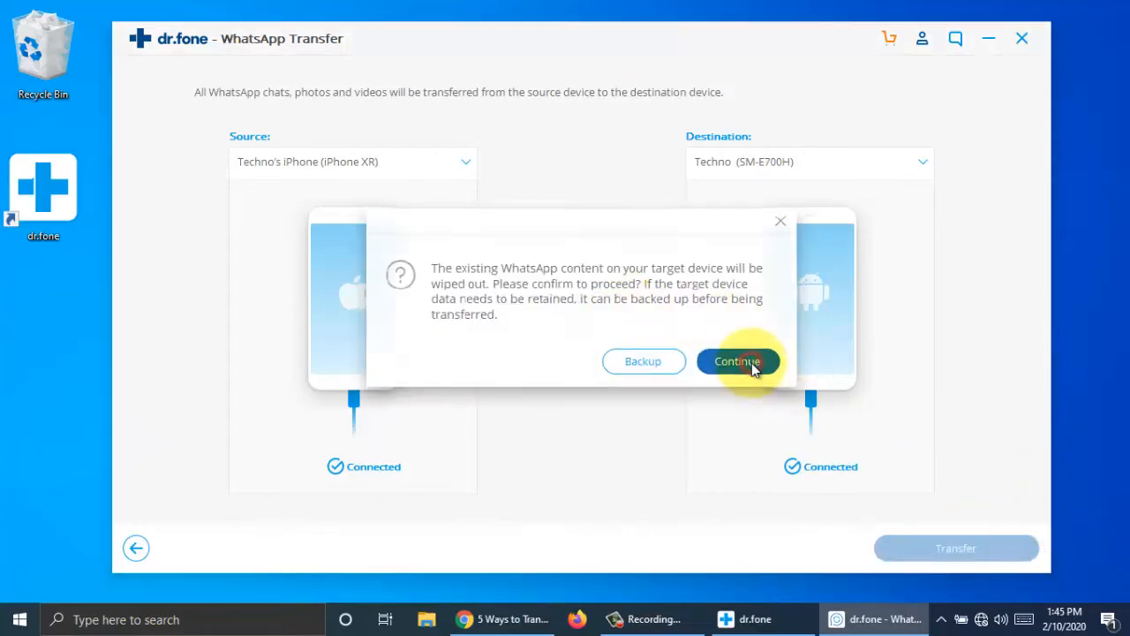
Step: Confirm wiping the Android phone's WhatsApp data and accept WhatsApp's terms so restoring begins
left_click(739, 360)
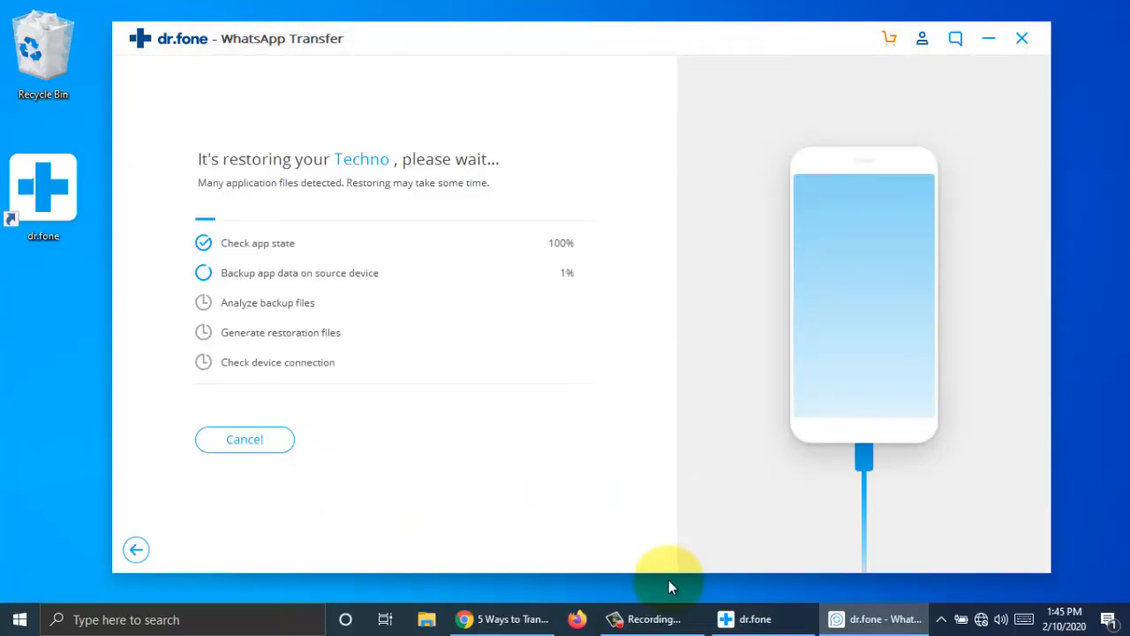
mouse_move(696, 357)
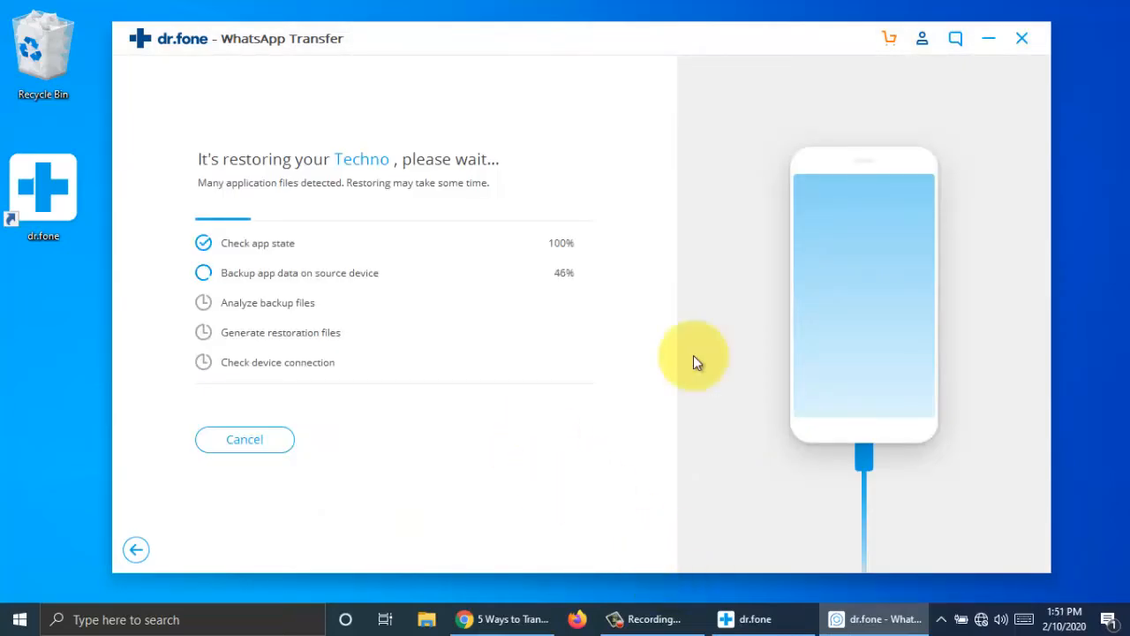
mouse_move(967, 569)
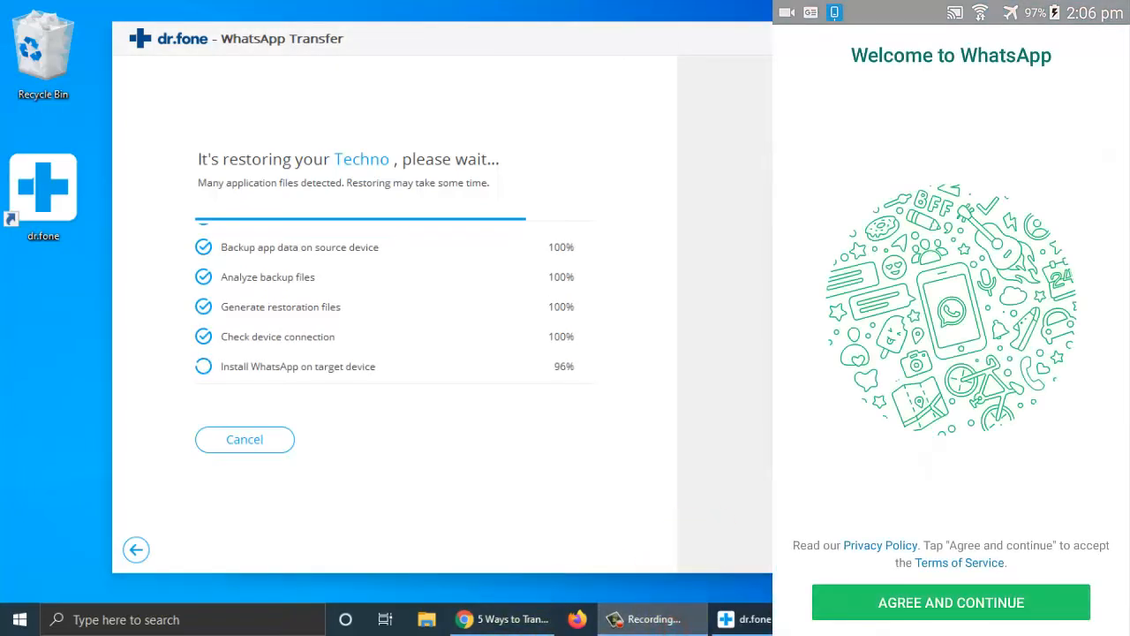
left_click(950, 602)
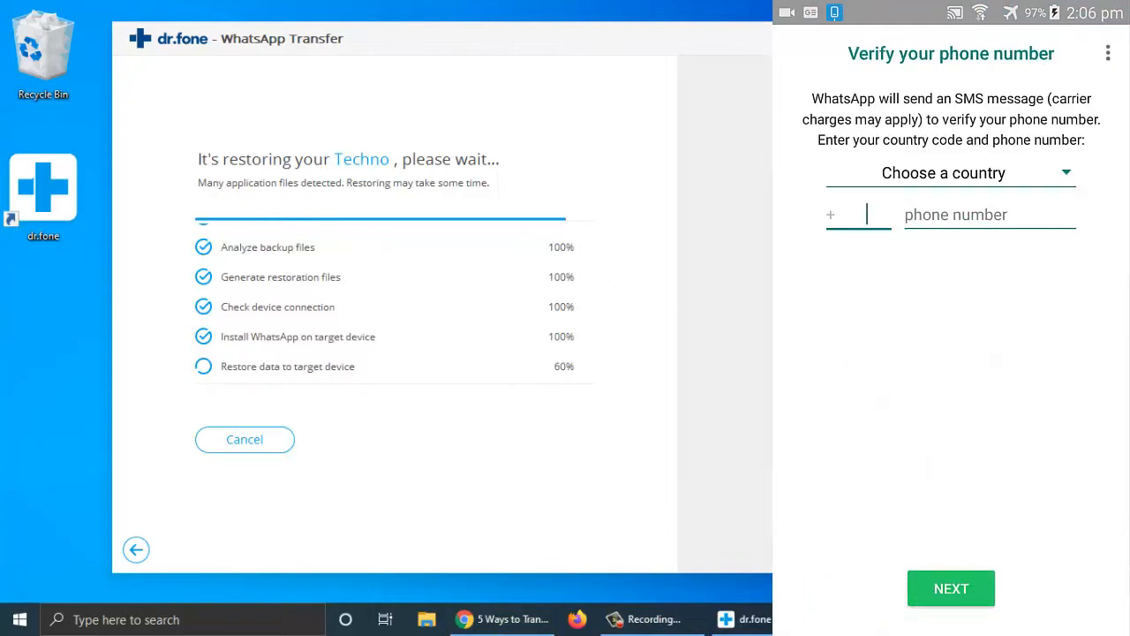